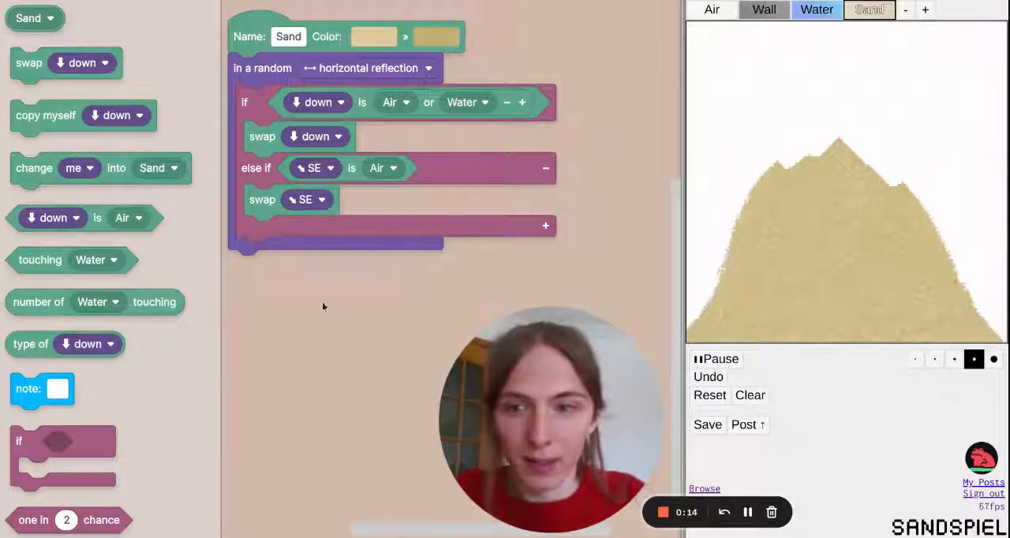
Step: Attach an 'increase Color Fade by 0' block below the Sand falling-and-sliding rule
scroll("down", 3)
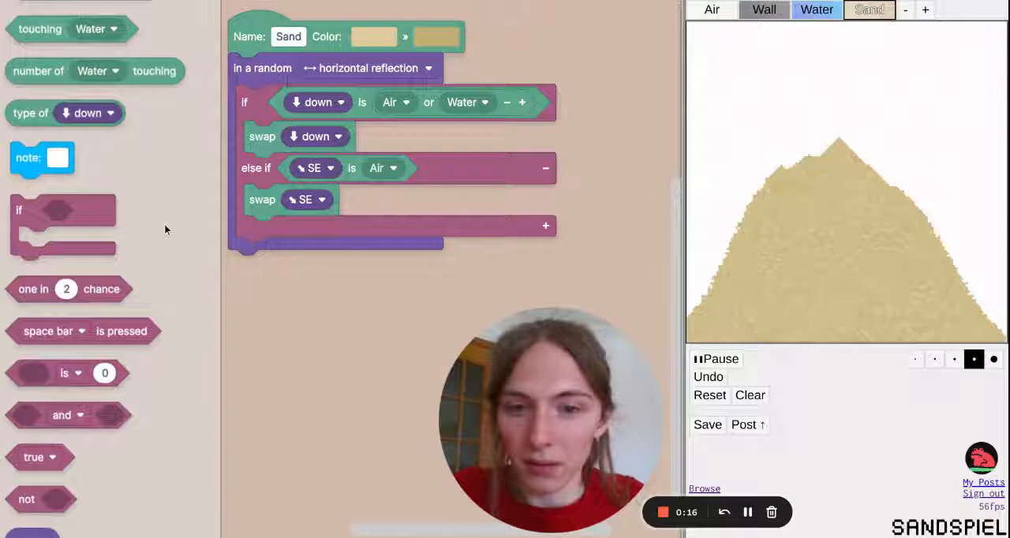
scroll("down", 3)
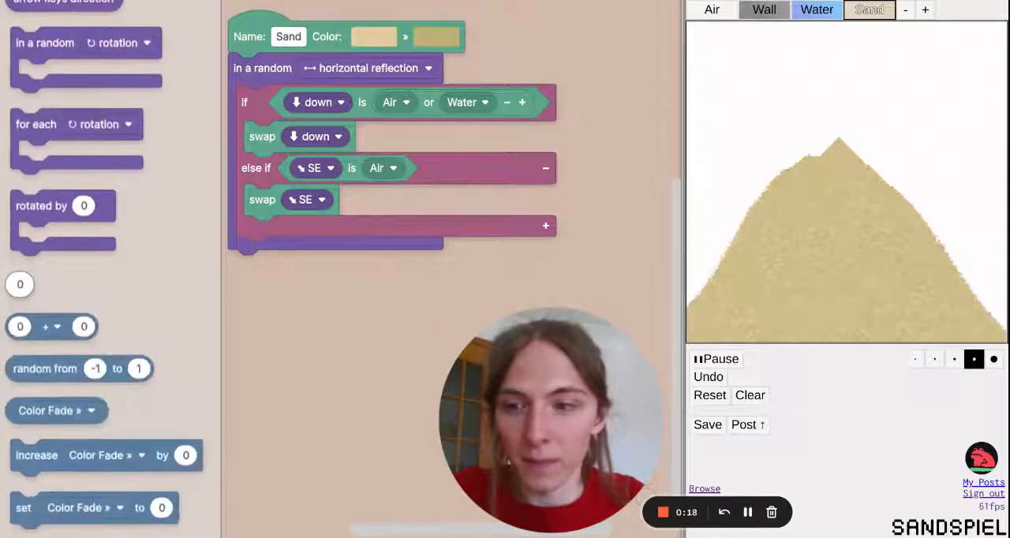
scroll("down", 3)
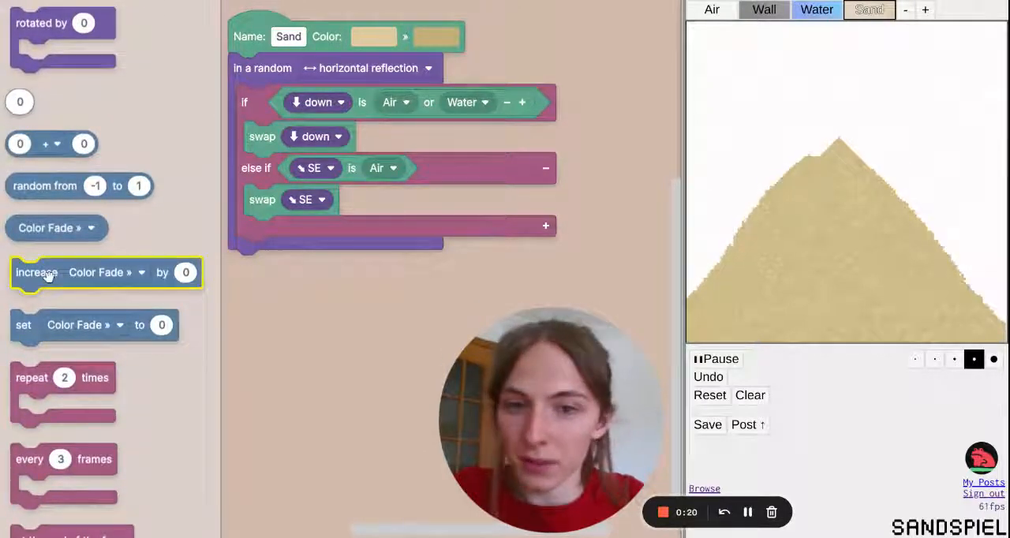
left_click_drag(107, 272, 365, 319)
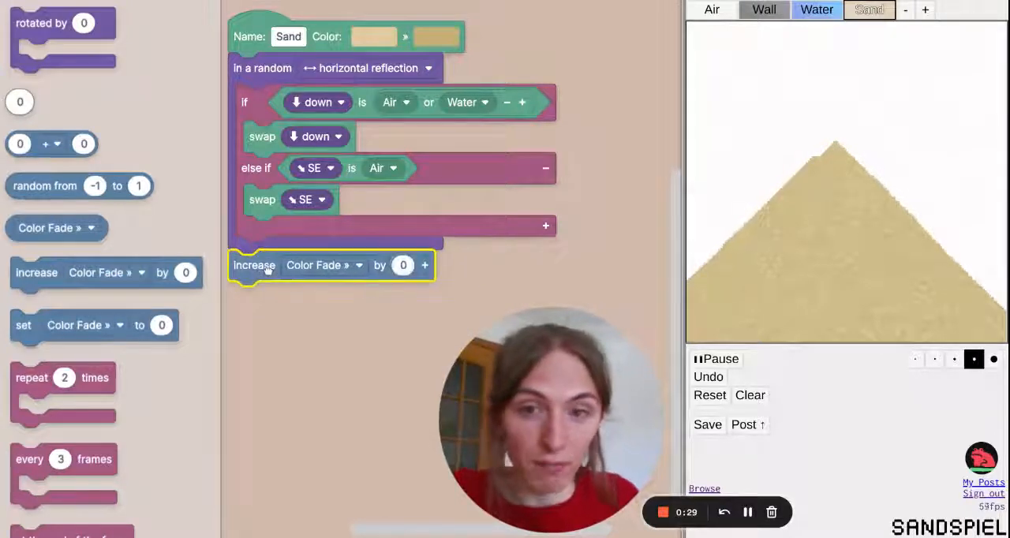
Step: Change the block to increase Hue Rotate by 1 on swap down, then clear the canvas
left_click(323, 264)
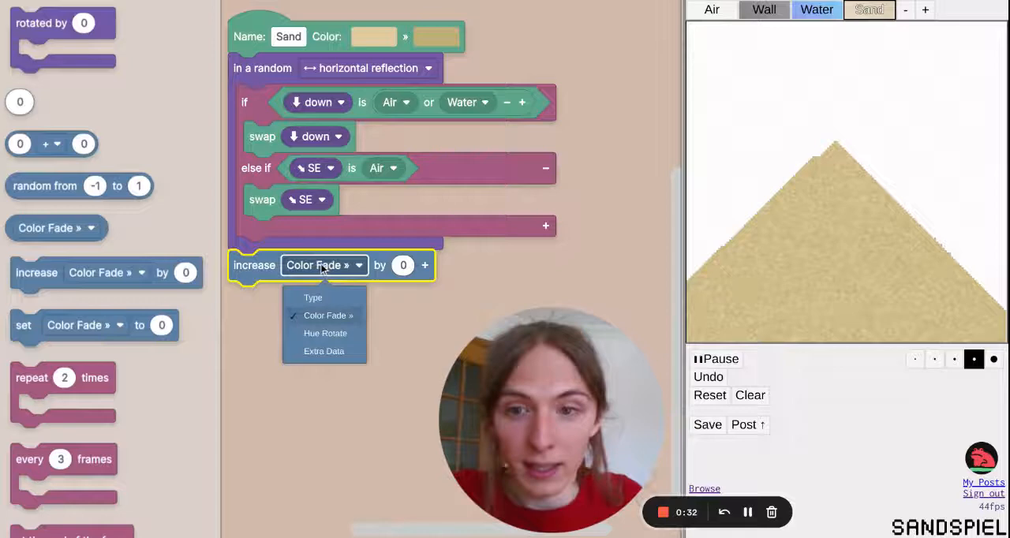
left_click(325, 333)
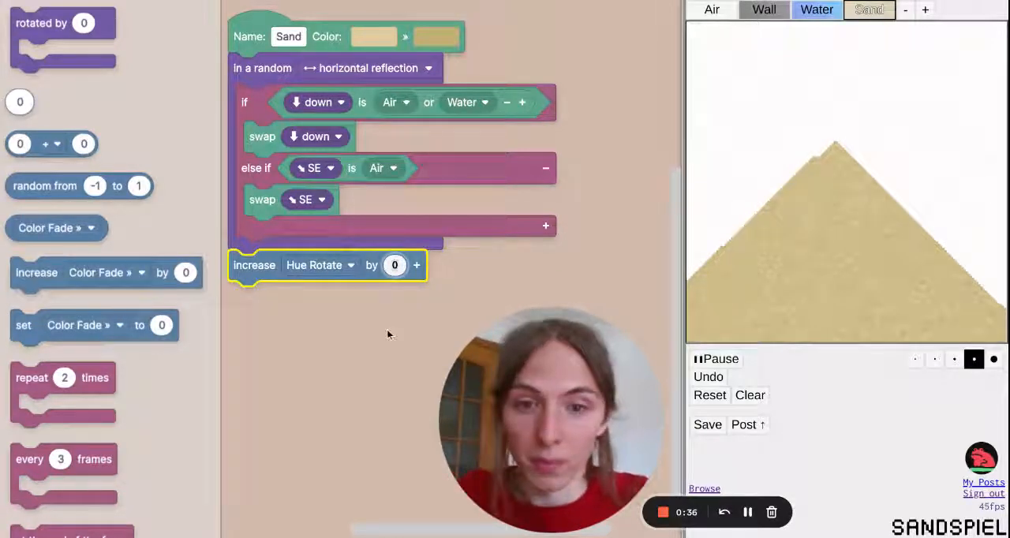
left_click(395, 265)
type("1")
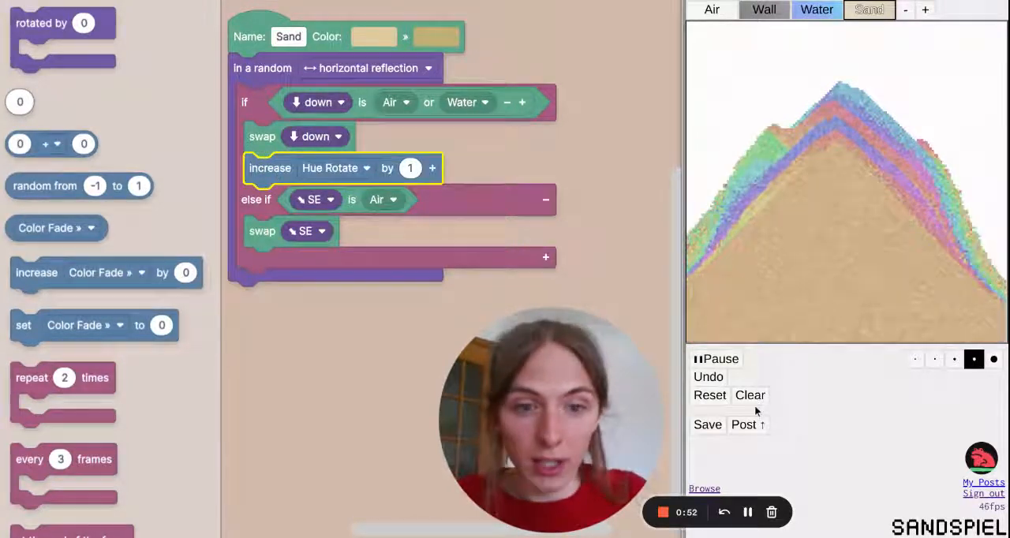
left_click(750, 395)
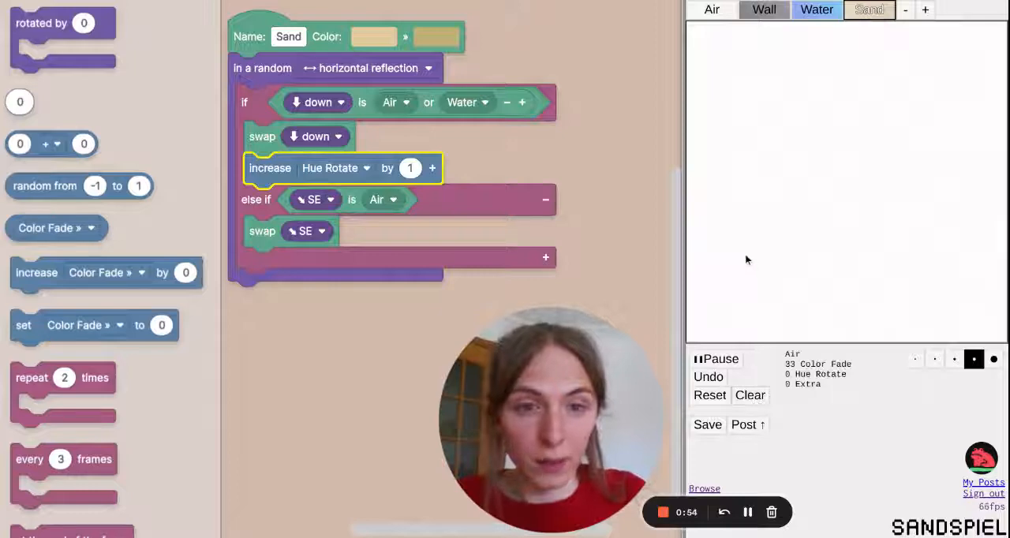